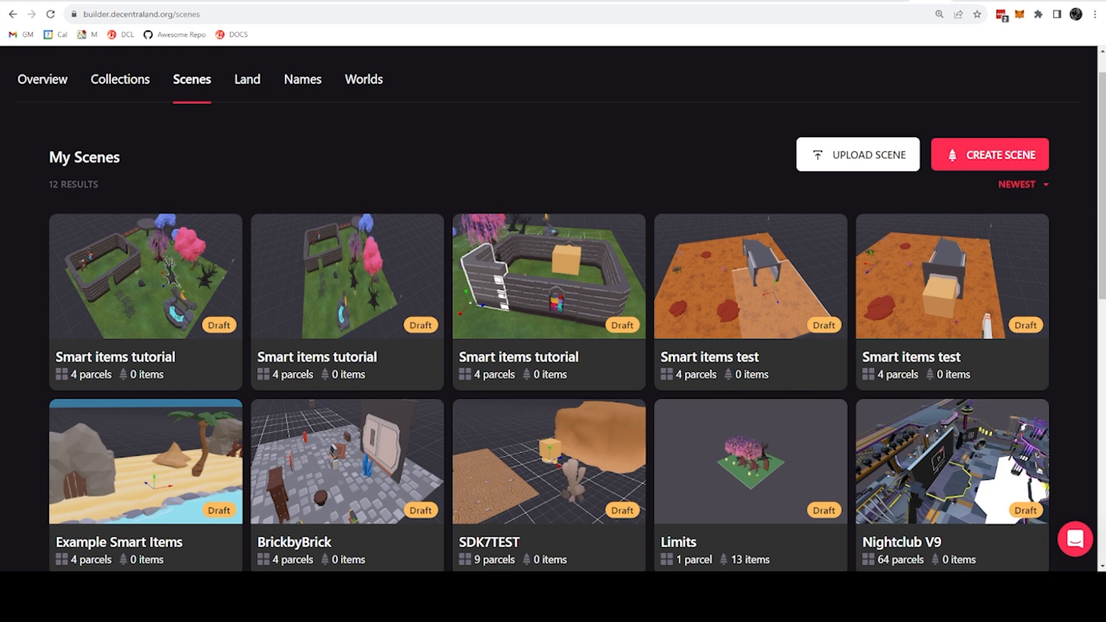
mouse_move(497, 140)
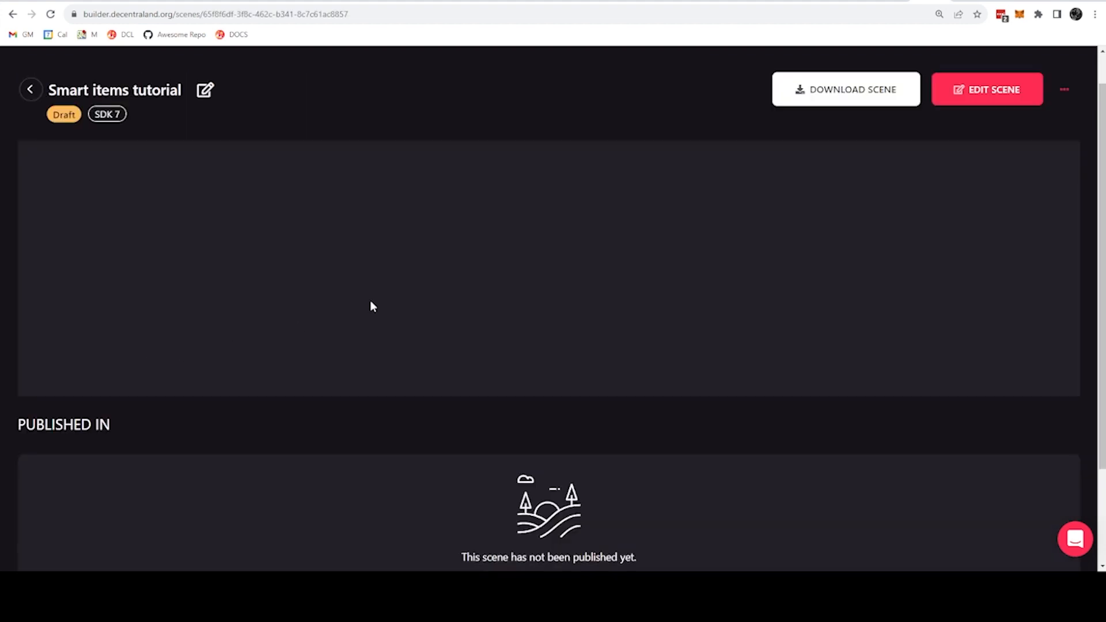
Open the Smart items tutorial scene in the scene editor.
click(986, 88)
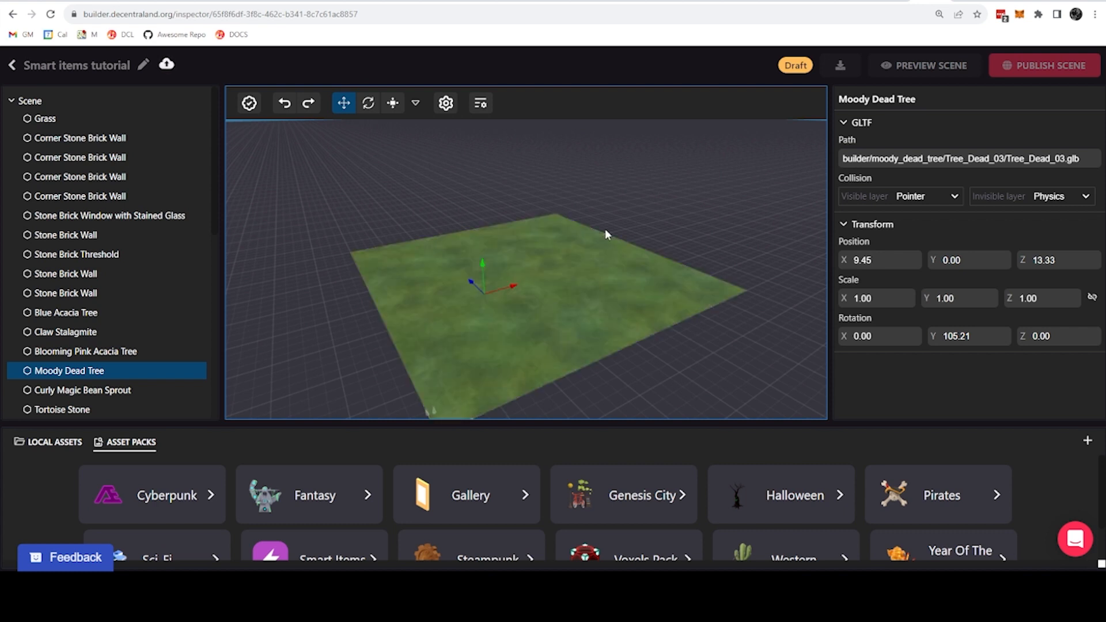
mouse_move(616, 205)
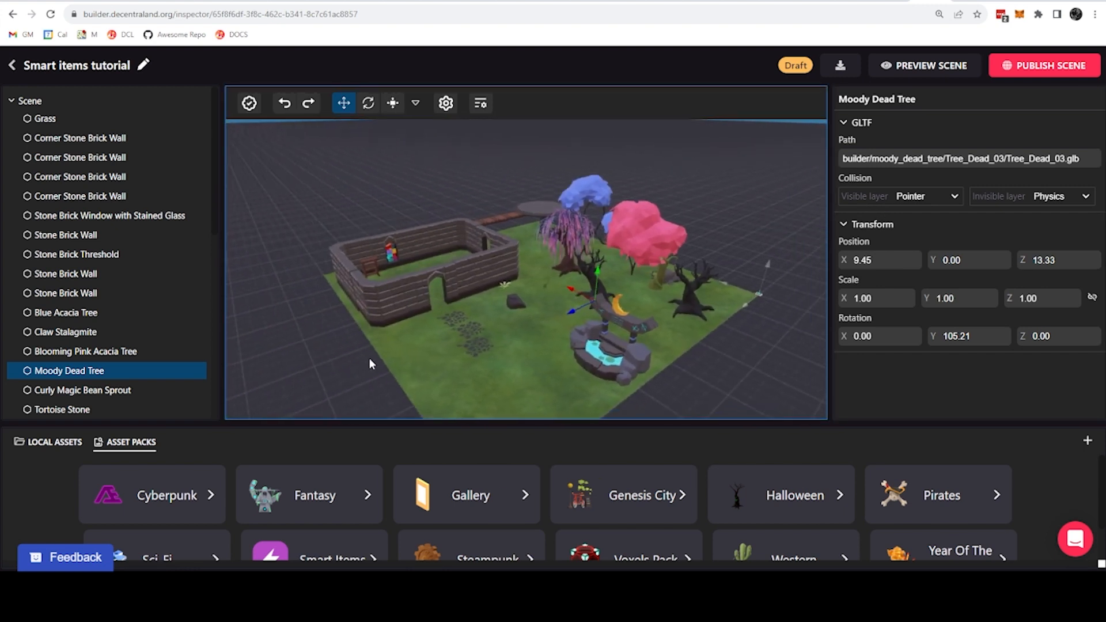
Orbit the viewport for a closer view of the walled garden.
drag(373, 363, 501, 169)
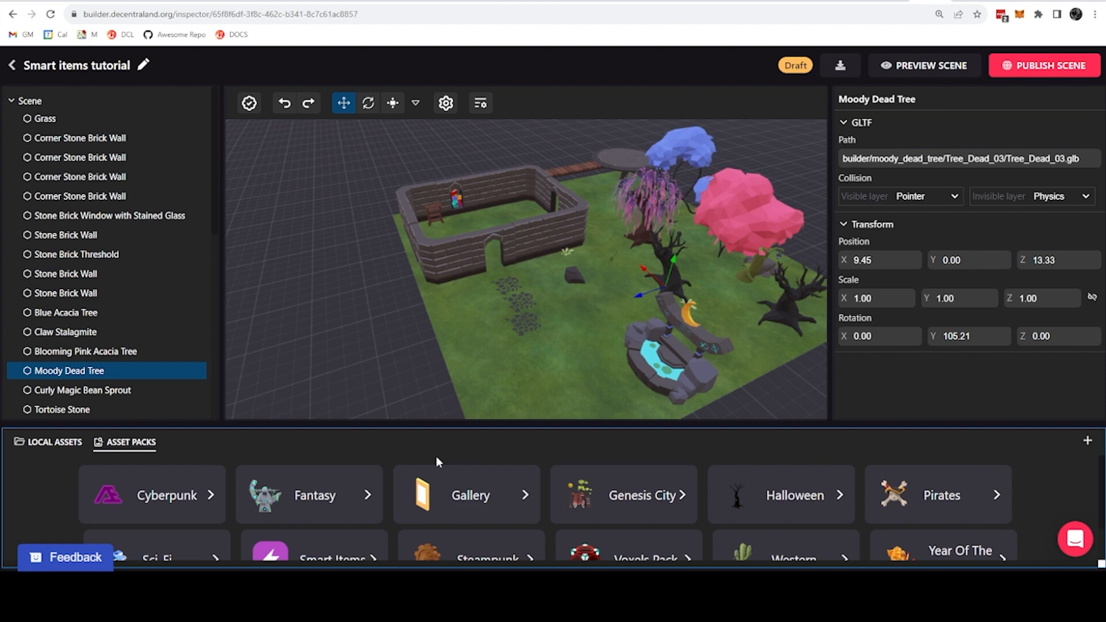
mouse_move(444, 432)
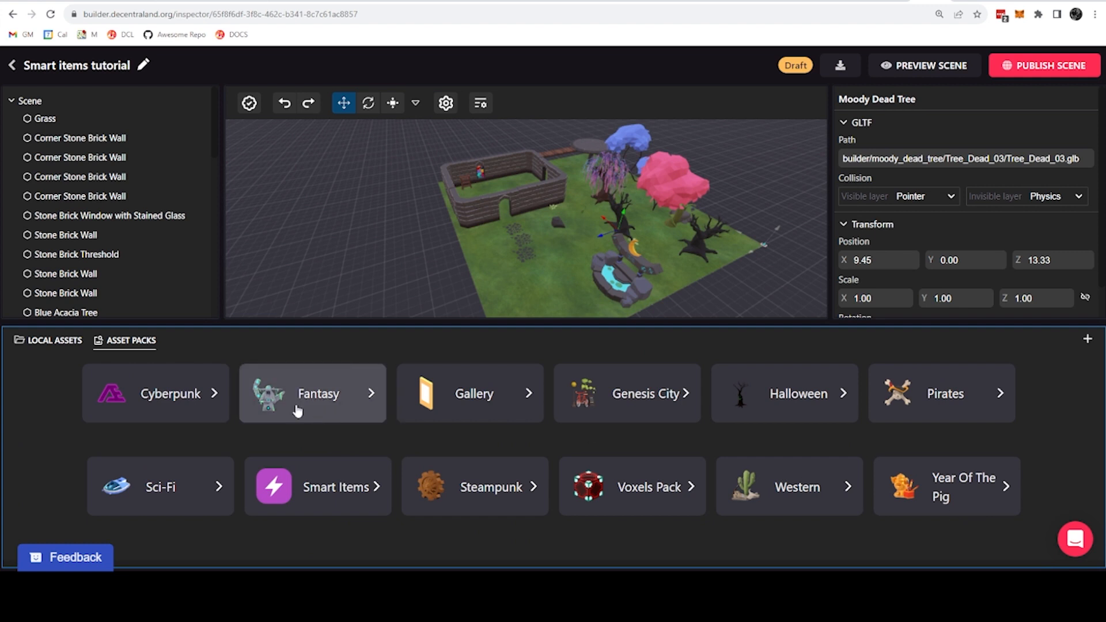
Place the Fantasy pack's Alchemy Equipment sphere inside the walled courtyard.
click(312, 393)
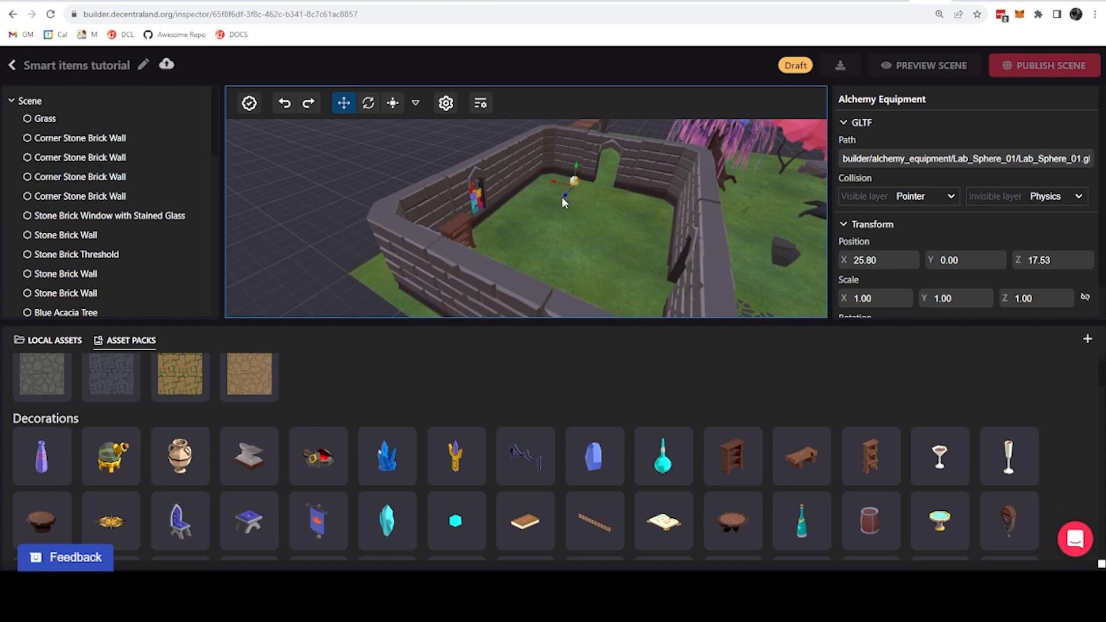
drag(577, 167, 558, 183)
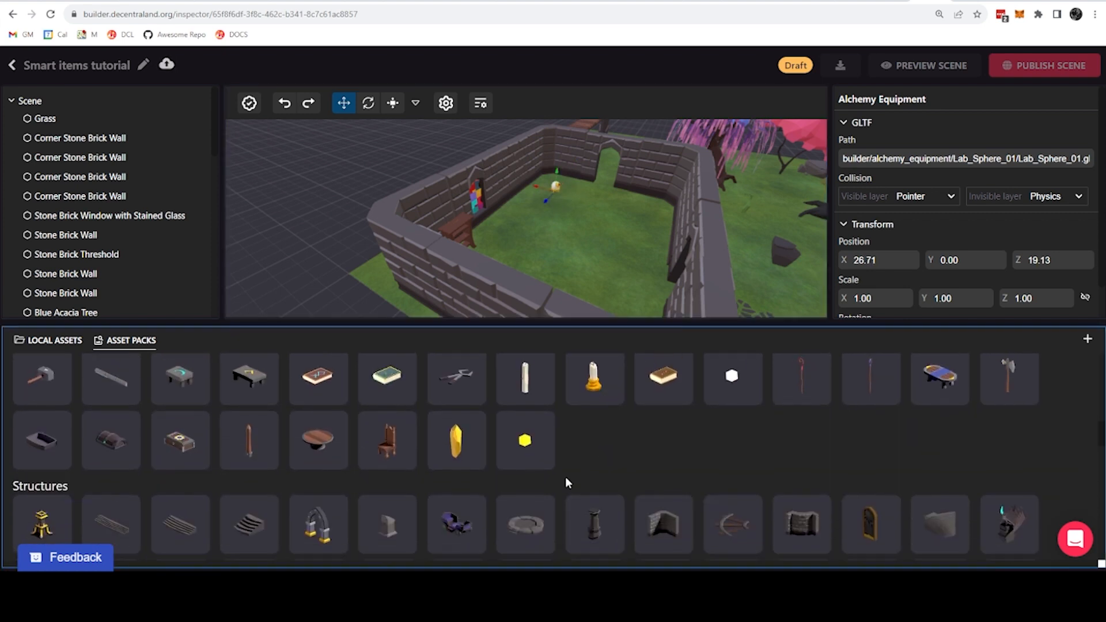
scroll(down, 3)
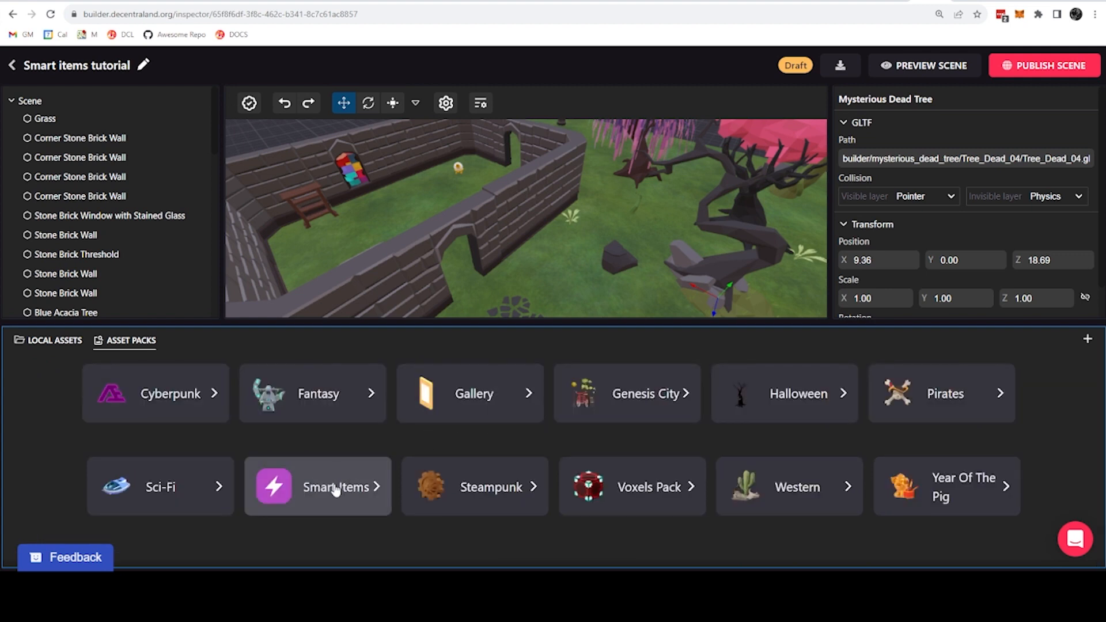
Add the arched Wooden Door from Smart Items into the courtyard wall's doorway.
click(336, 486)
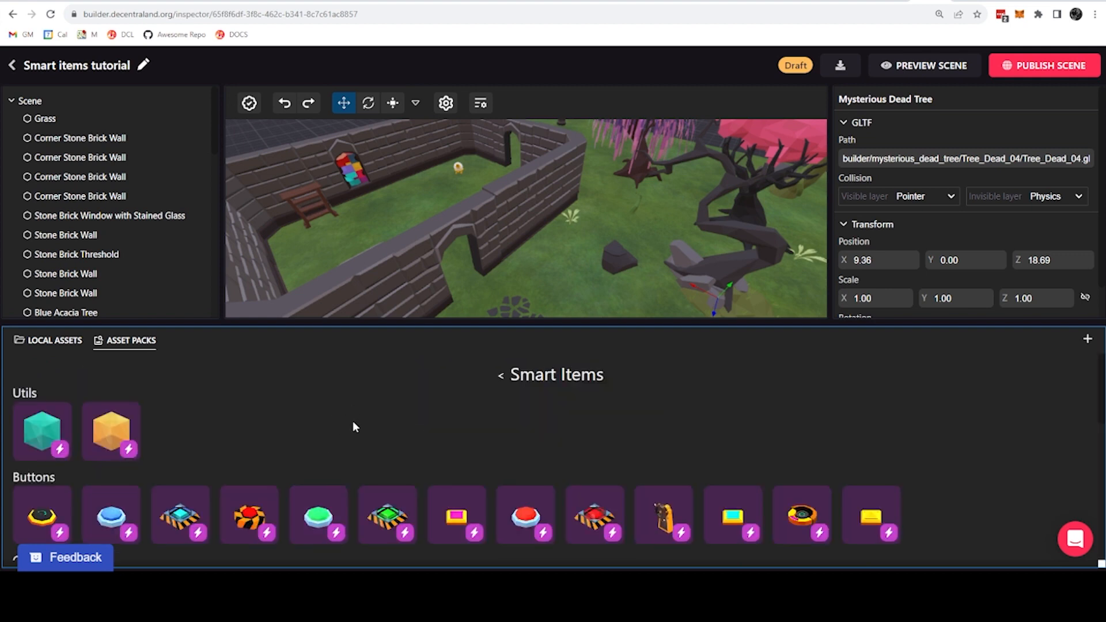
scroll(down, 3)
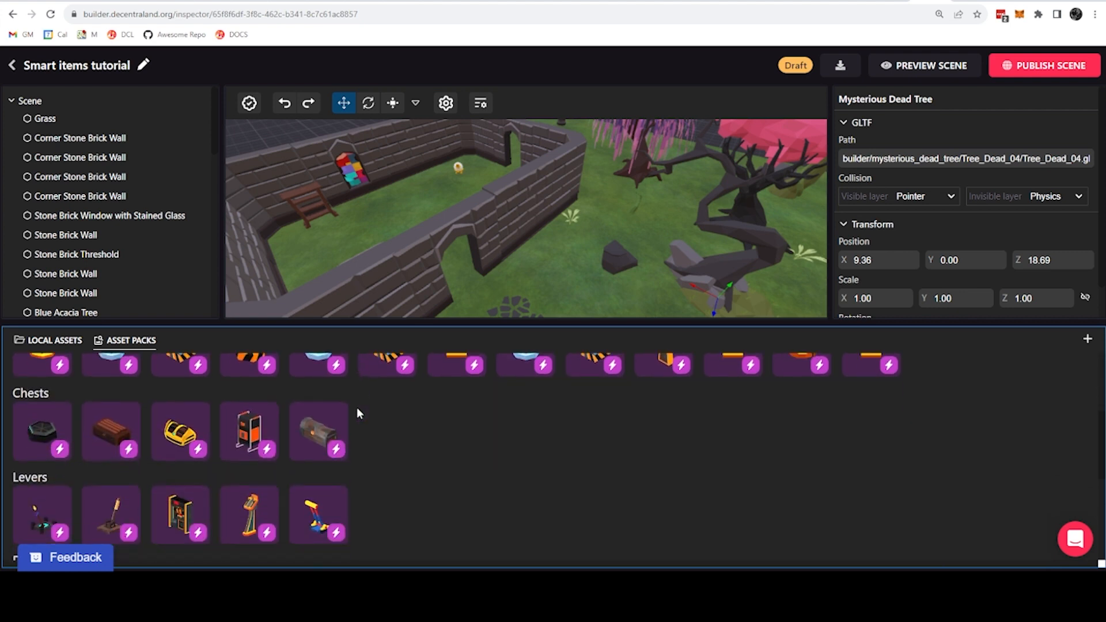
scroll(down, 3)
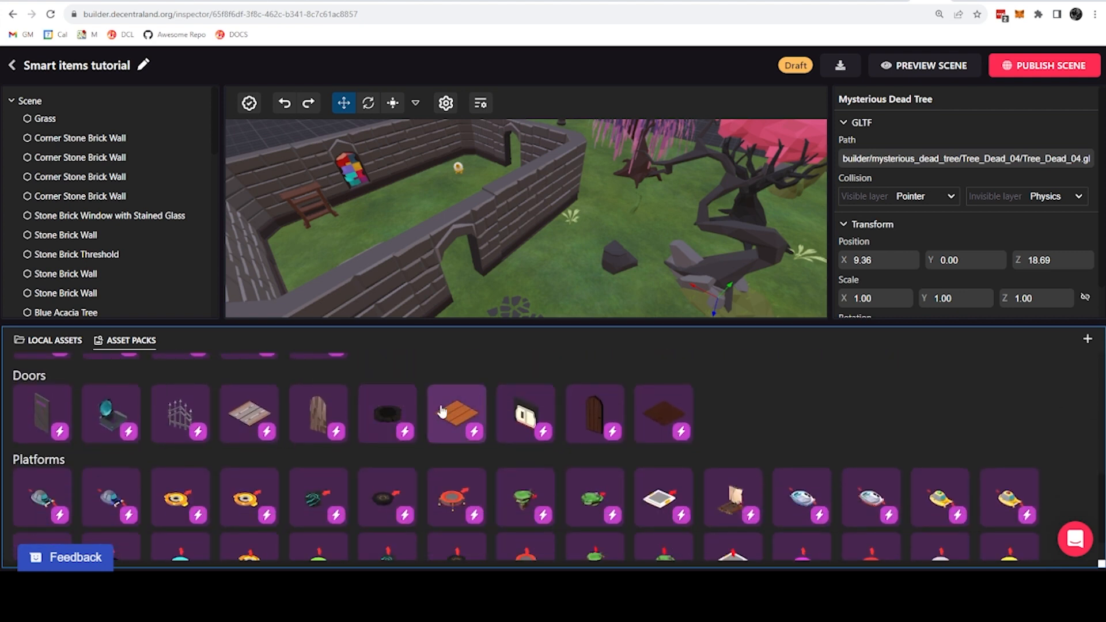
scroll(down, 3)
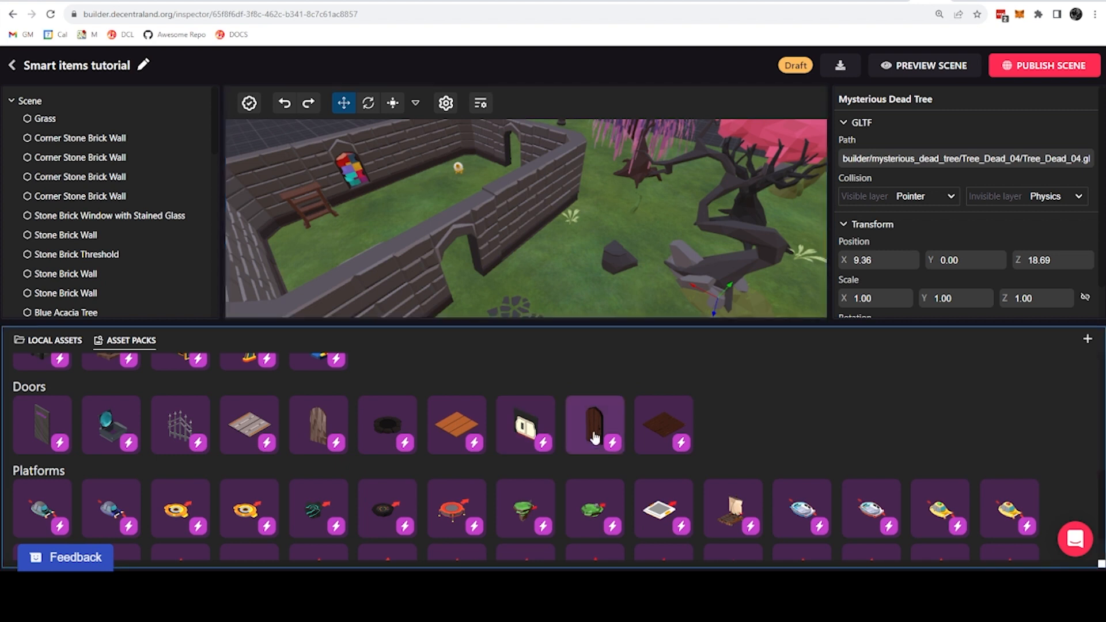
click(595, 424)
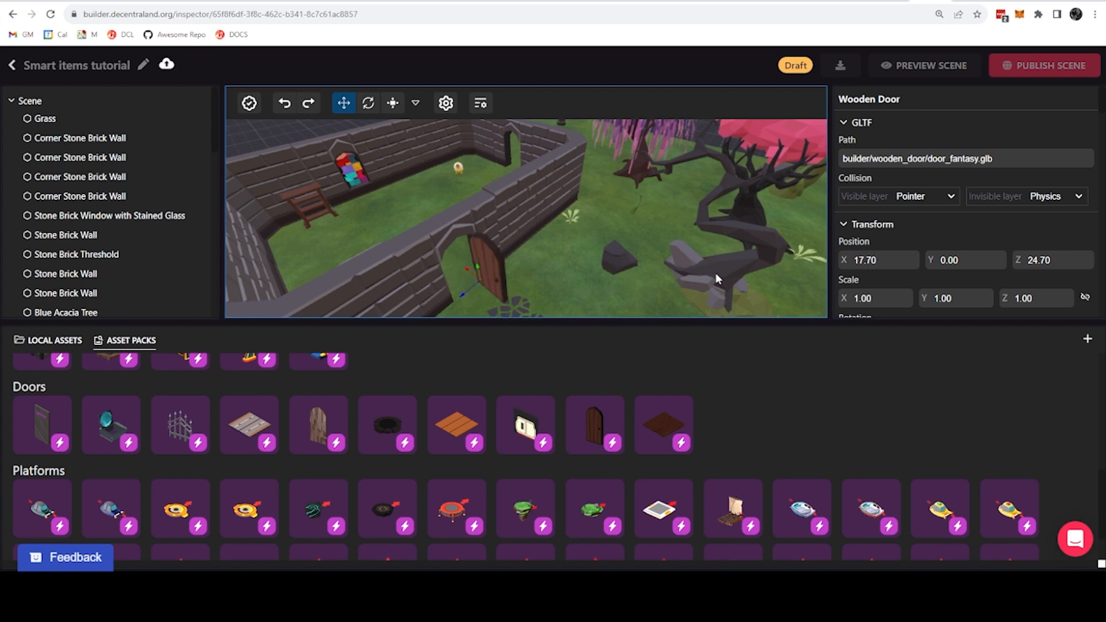
Set the wooden door's Rotation Y to 90 so it fits its doorway.
scroll(down, 3)
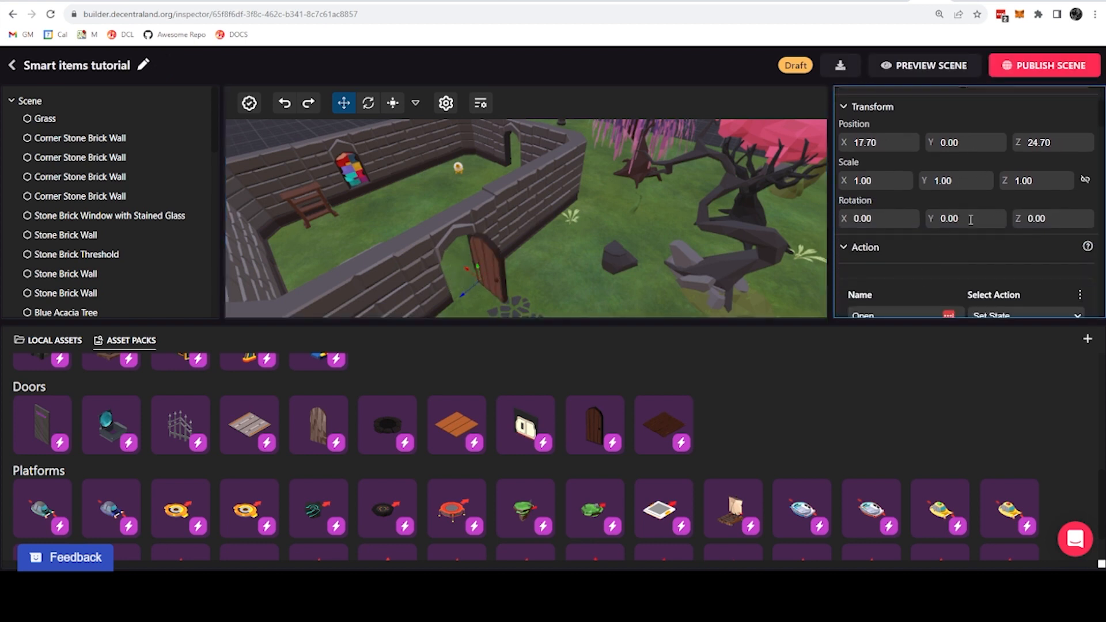
text(90)
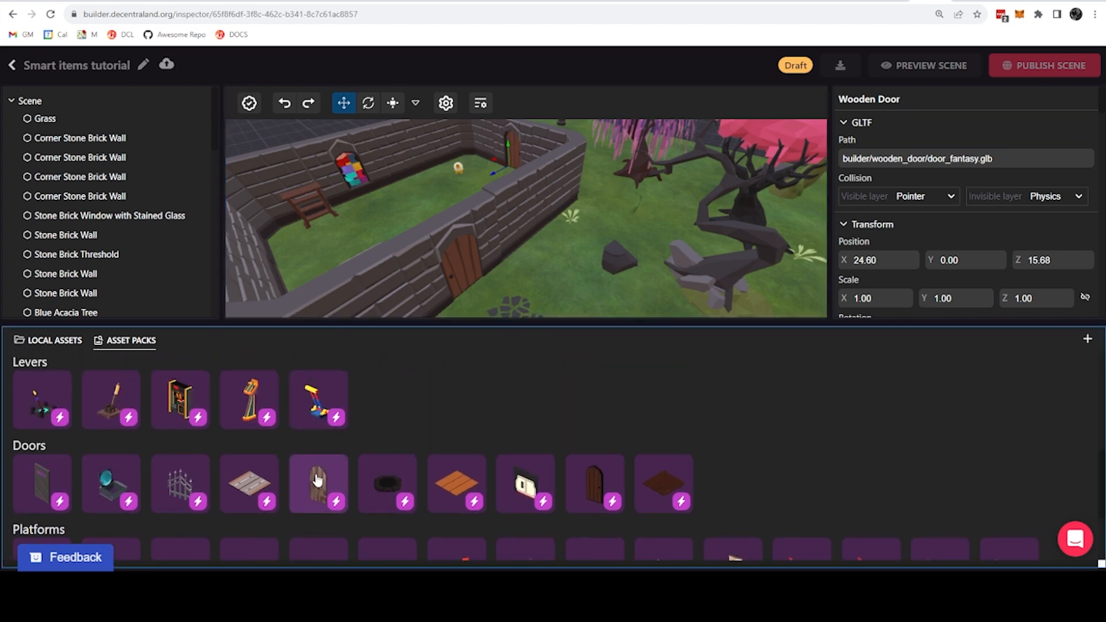
Add the yellow Fantasy Chest from Smart Items onto the courtyard grass.
scroll(down, 3)
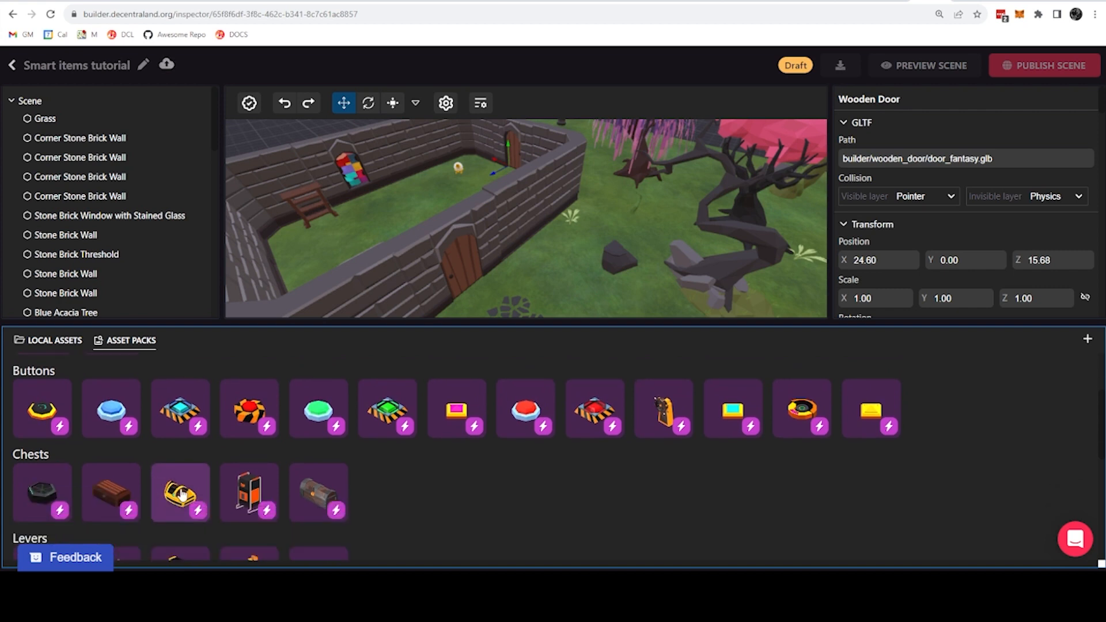
click(249, 492)
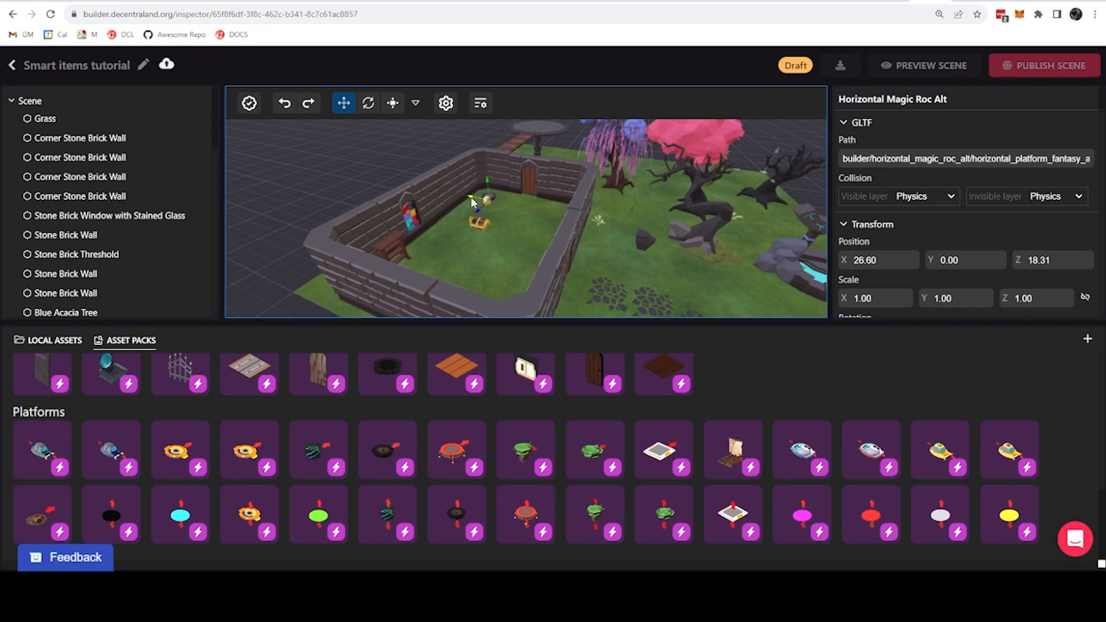
Move the alchemy sphere closer to the treasure chest in the courtyard.
click(479, 218)
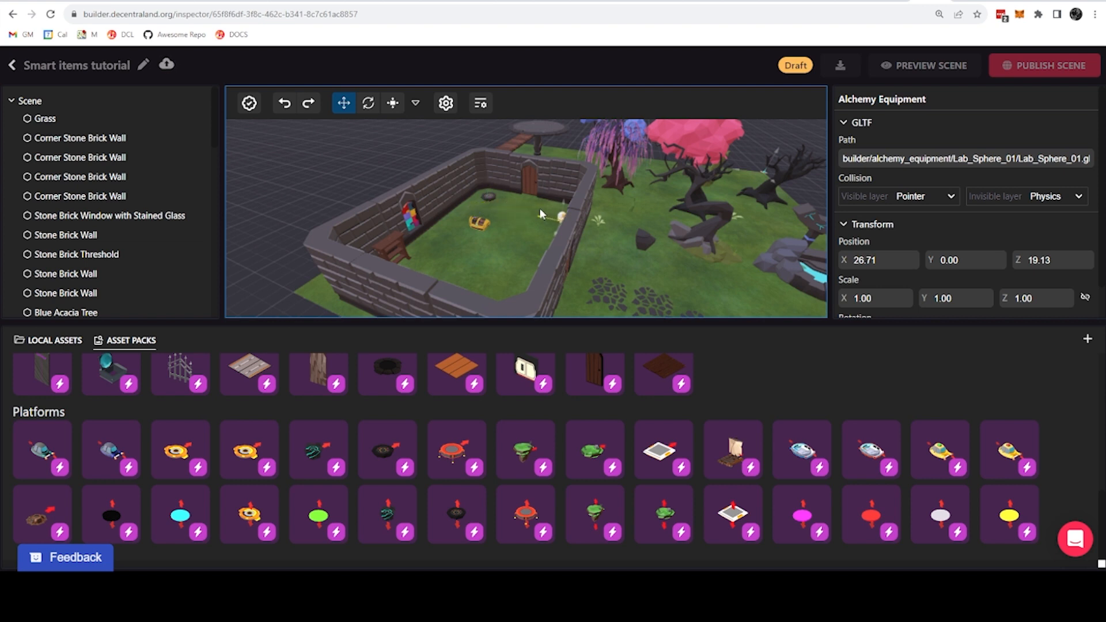
drag(558, 216, 543, 212)
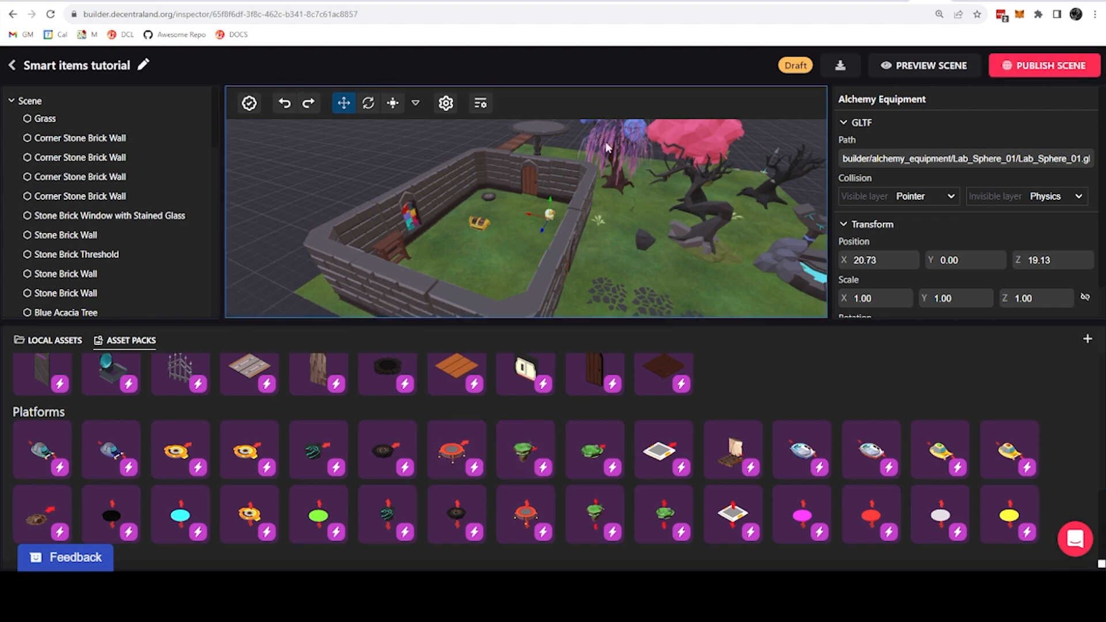
click(923, 64)
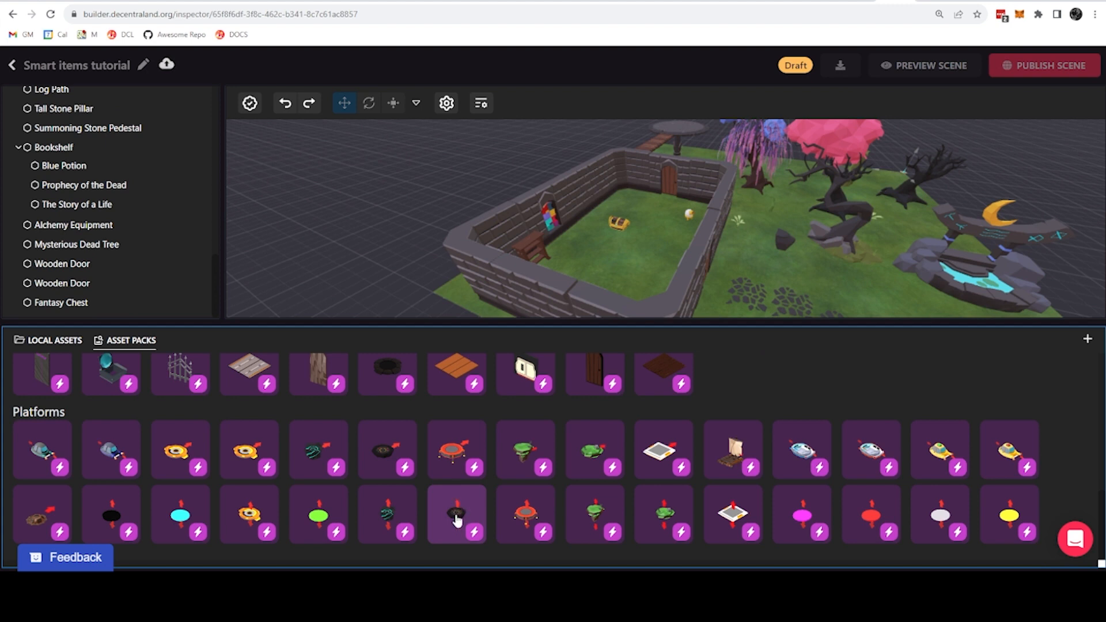
mouse_move(618, 196)
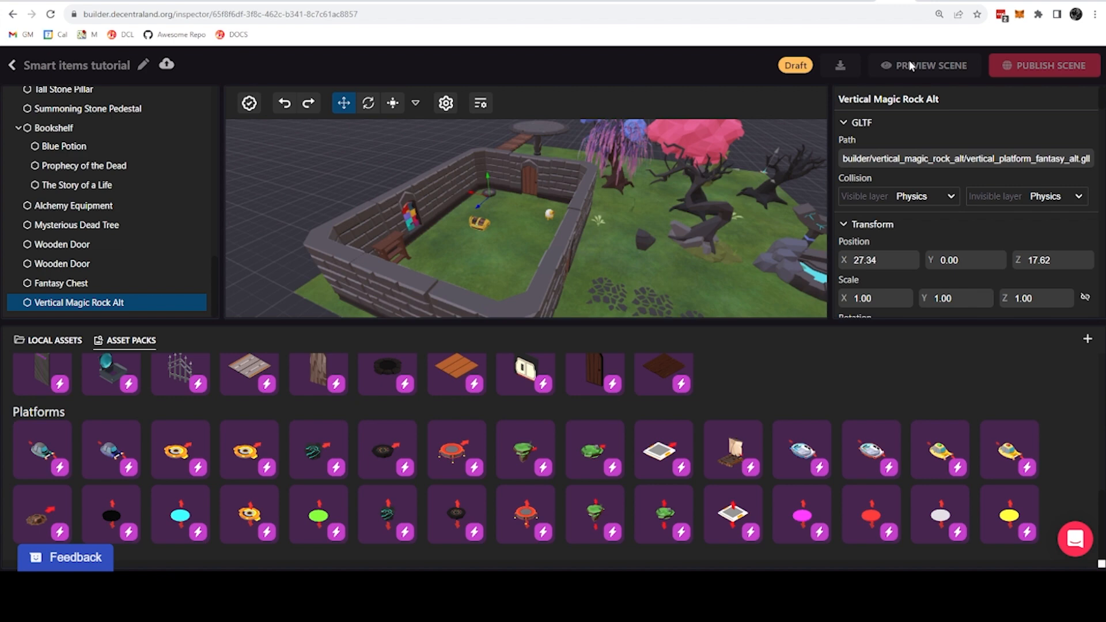
Launch the scene preview and continue signed in with a wallet.
click(931, 64)
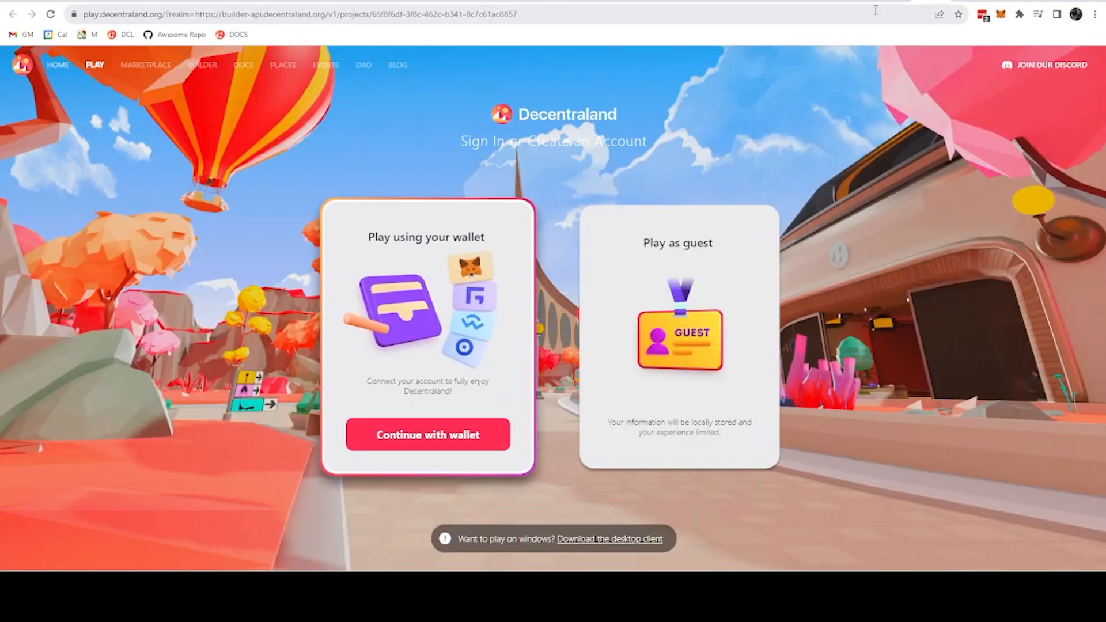
click(426, 436)
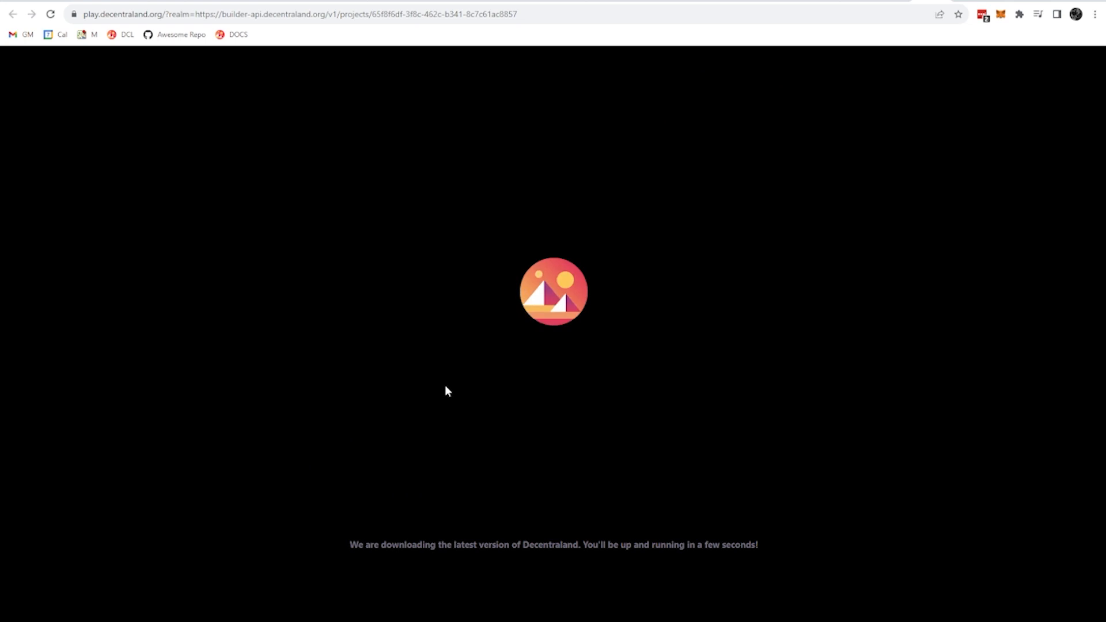